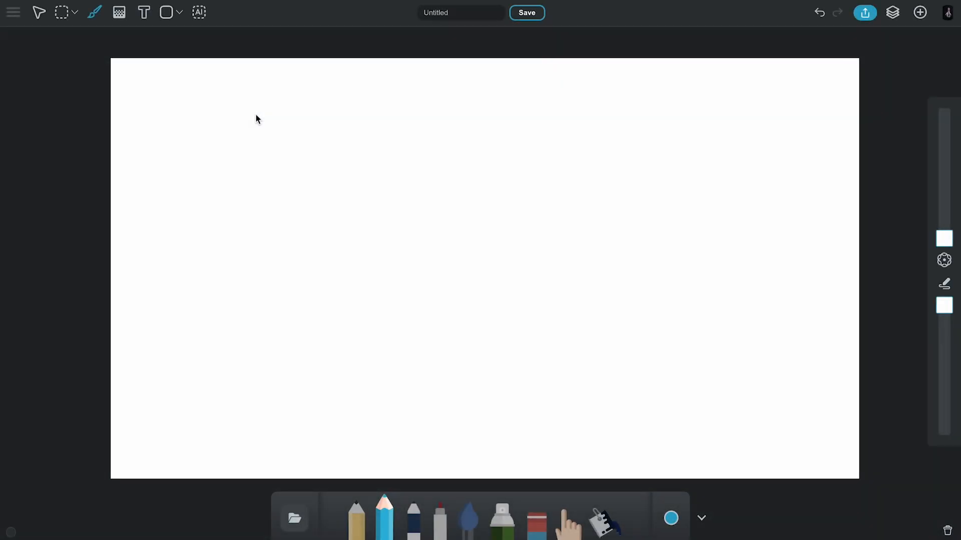
mouse_move(243, 103)
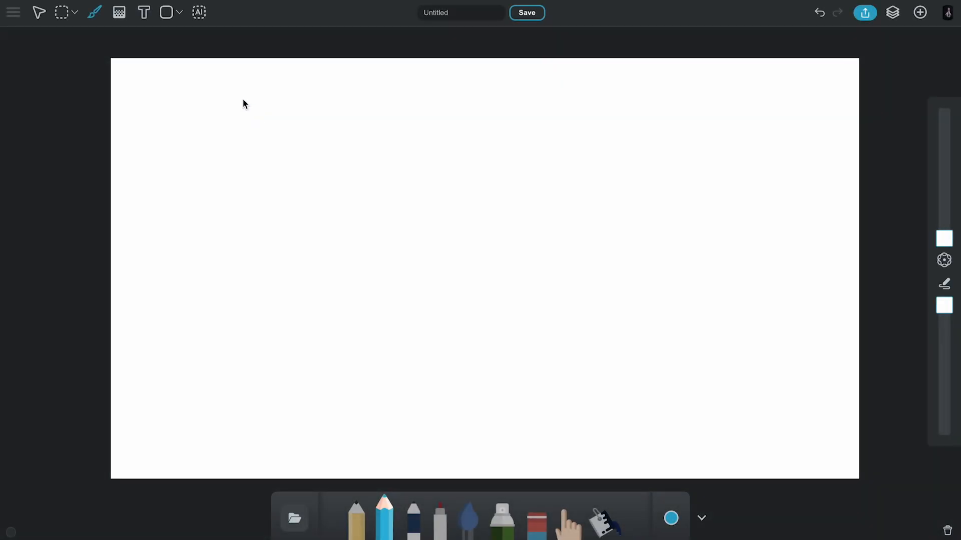
- Draw a wide rectangle for the bus body and fill it orange
left_click_drag(337, 135, 479, 277)
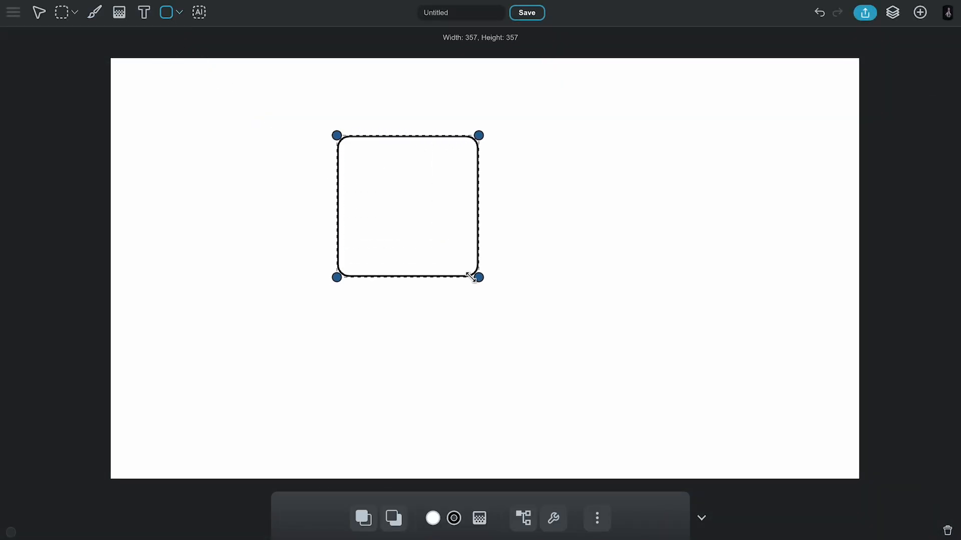
left_click_drag(478, 278, 533, 330)
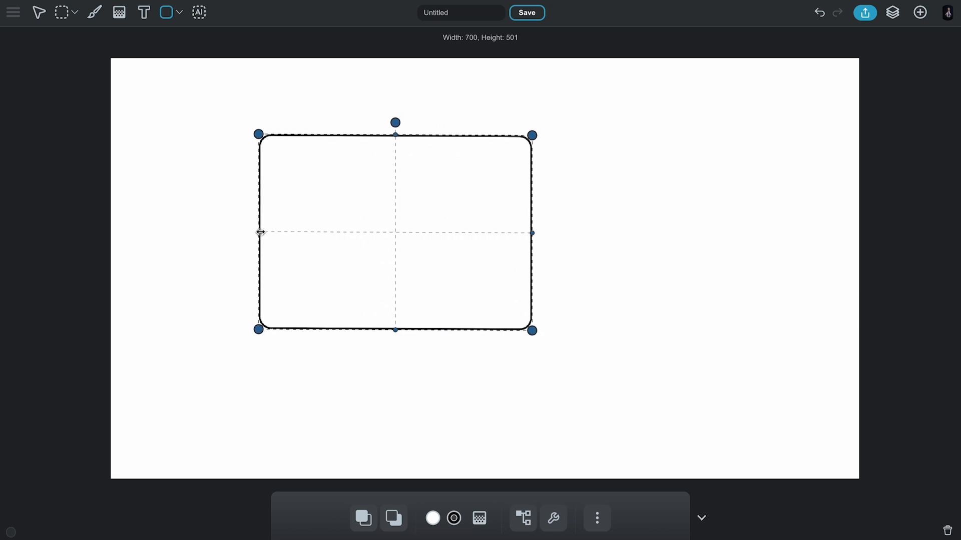
left_click_drag(532, 233, 651, 233)
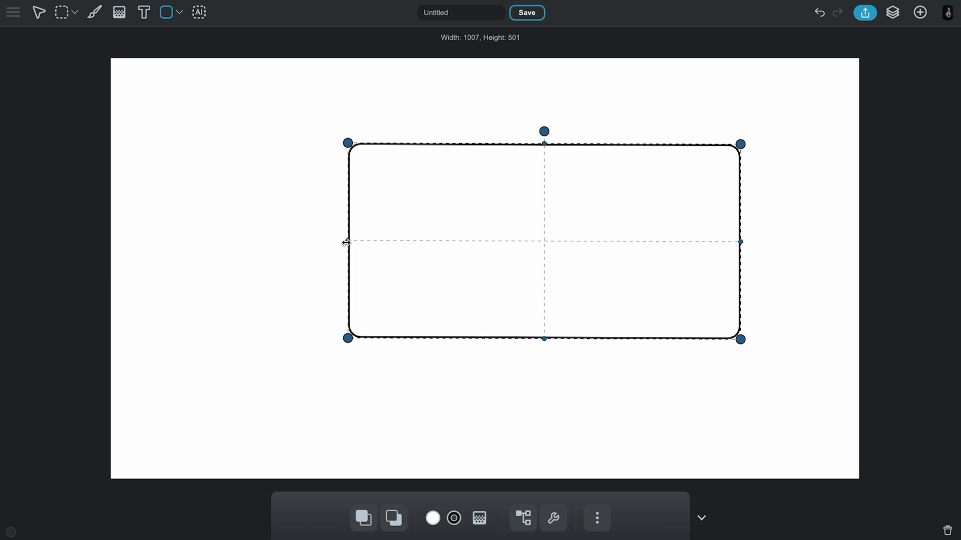
left_click(434, 519)
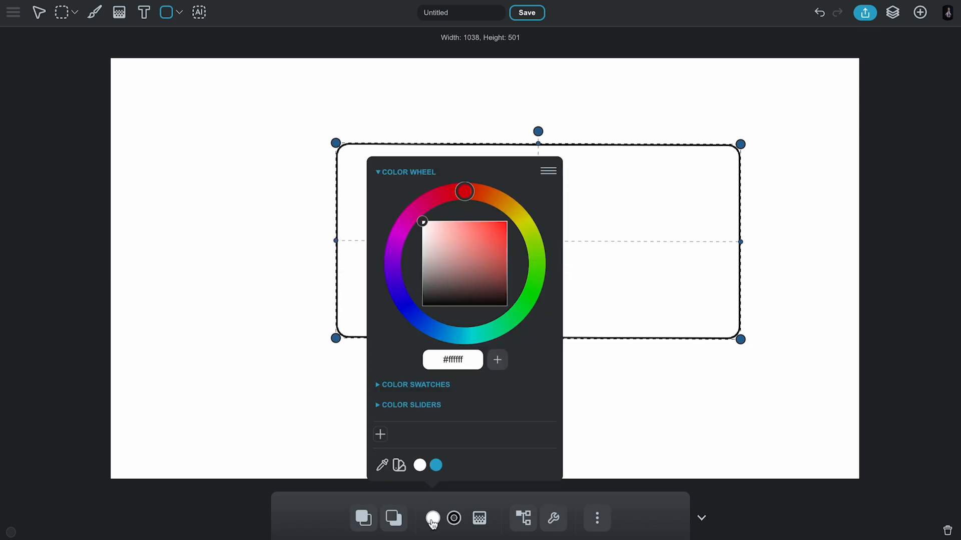
left_click(413, 384)
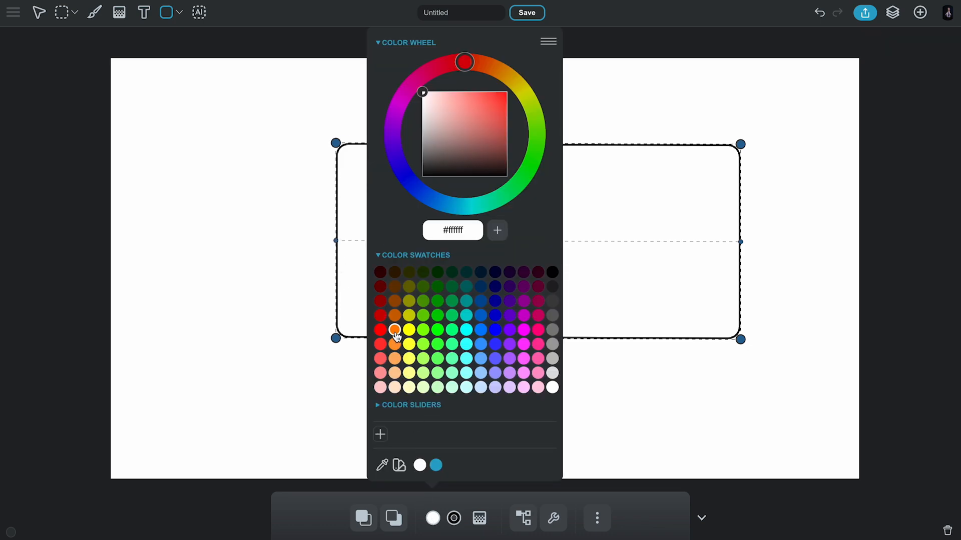
left_click(394, 330)
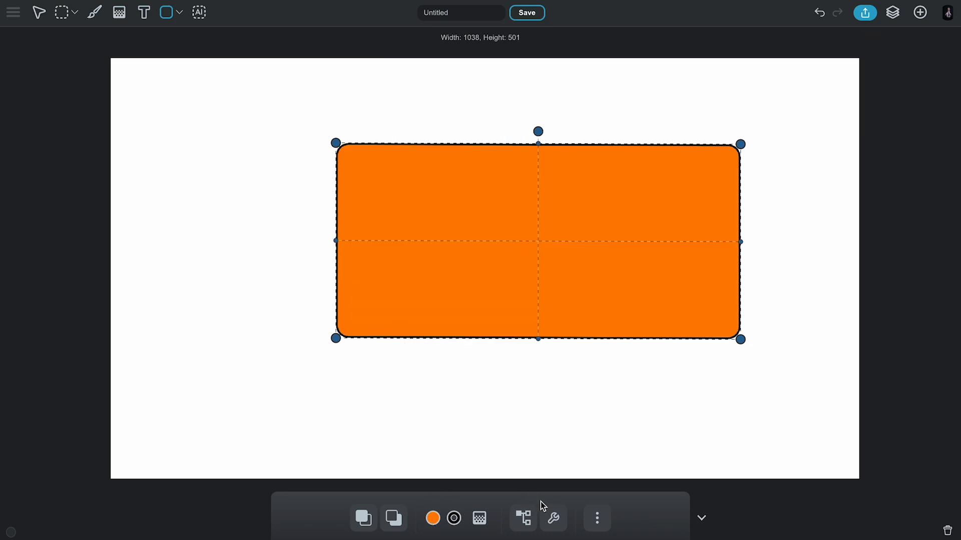
- Set the rectangle's Stroke Width to 0 and Corner Roundness to 16
left_click(554, 532)
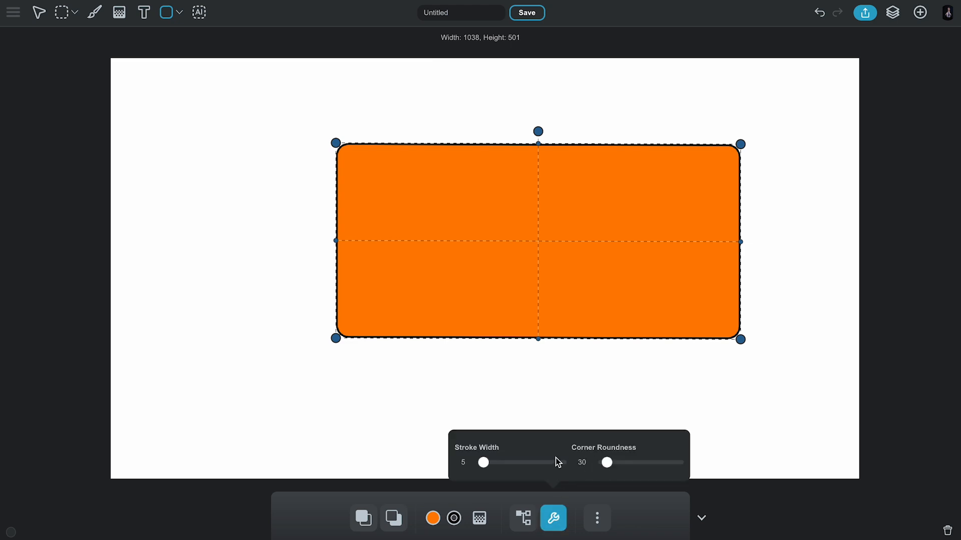
left_click_drag(483, 462, 476, 463)
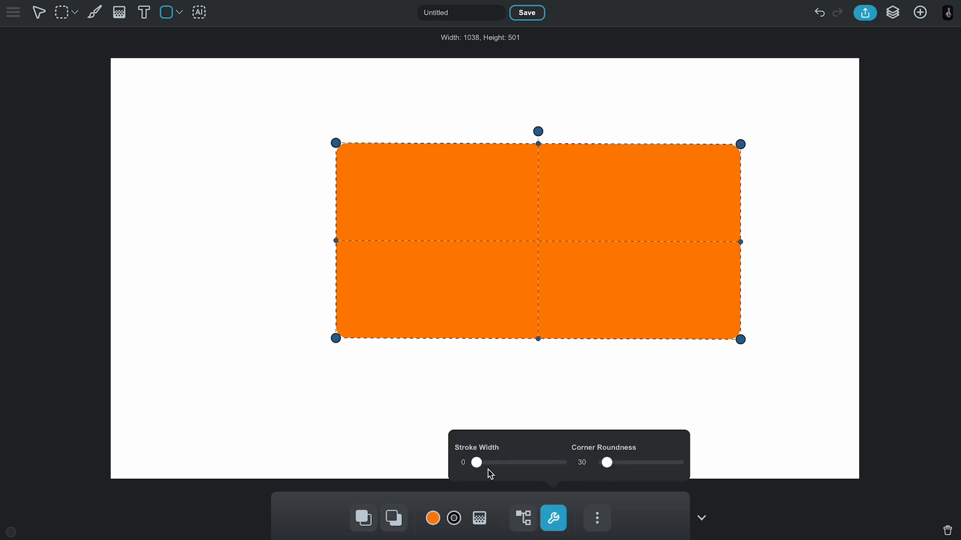
left_click_drag(607, 462, 602, 462)
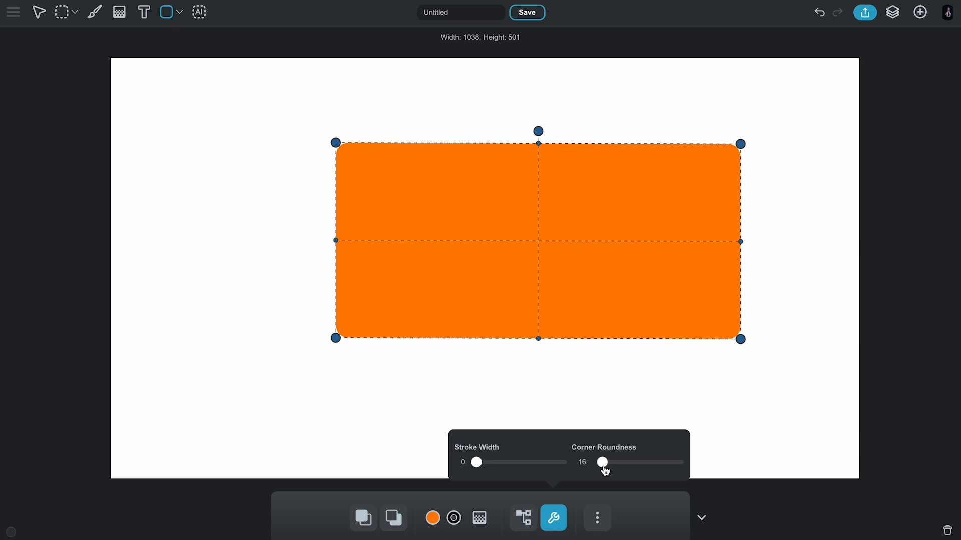
left_click_drag(601, 462, 607, 462)
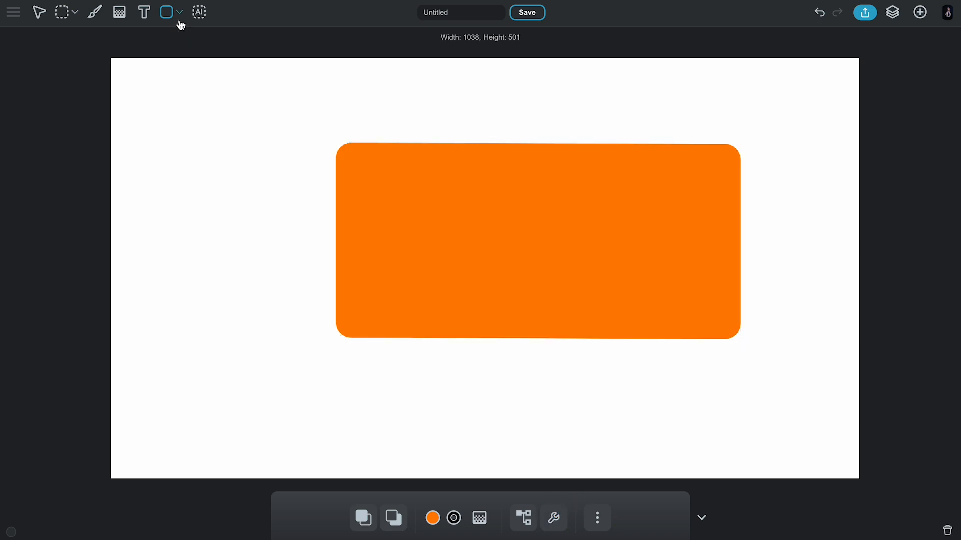
- Draw a second orange block extending the bus body's lower front and round its corners
left_click_drag(267, 224, 308, 263)
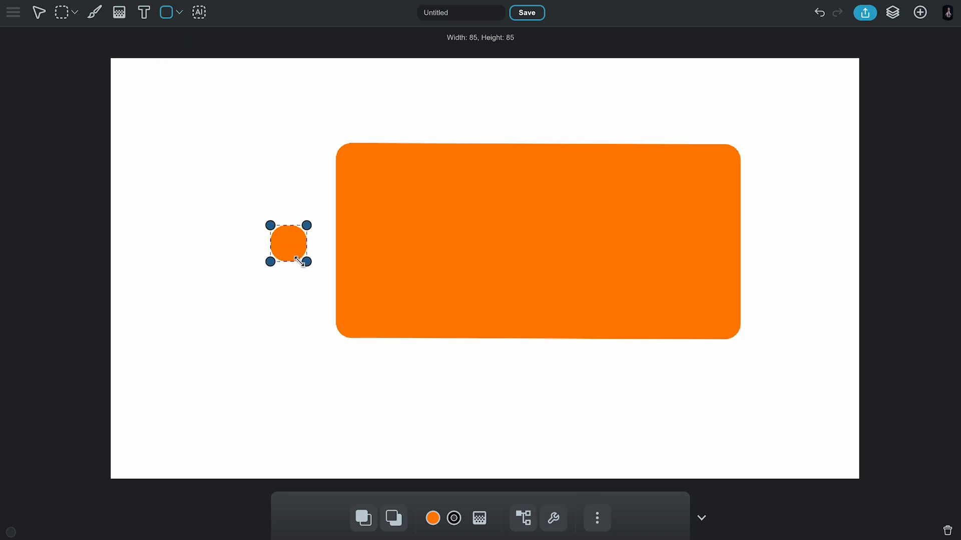
left_click_drag(306, 261, 391, 339)
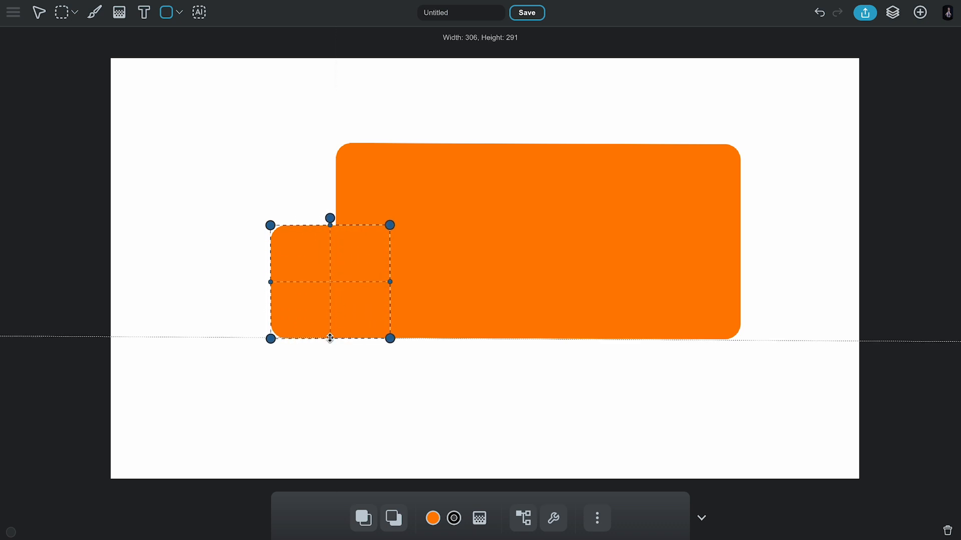
left_click(553, 518)
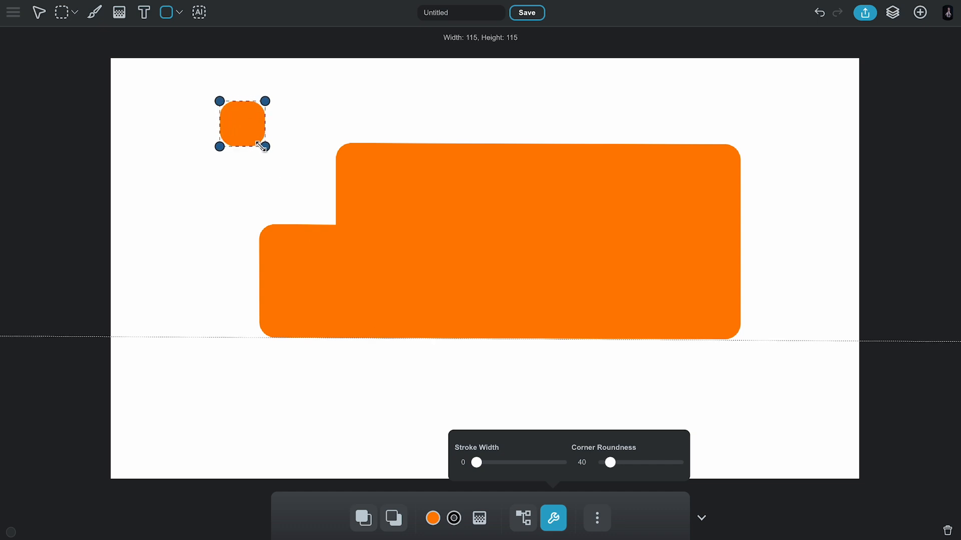
left_click_drag(609, 462, 613, 463)
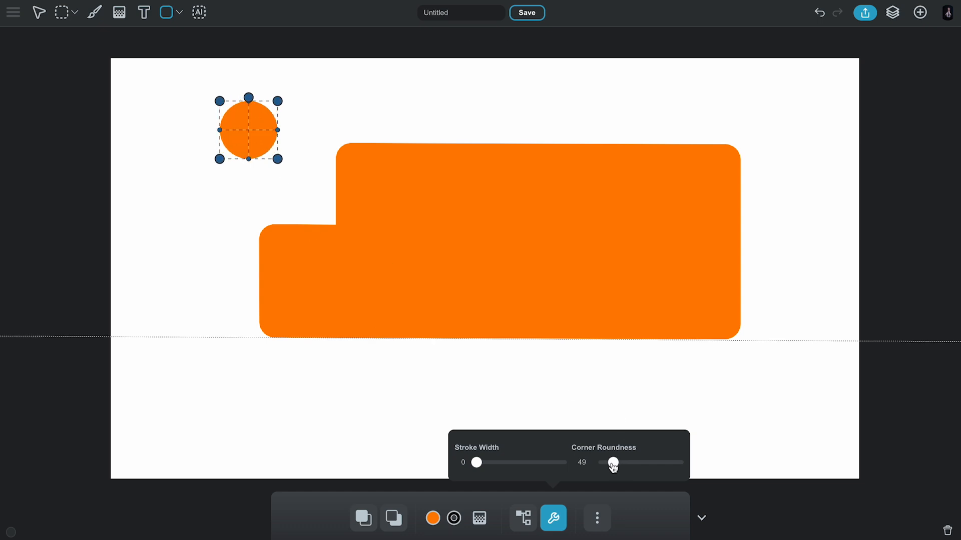
- Place a rounded mint-to-cyan gradient square as a window on the bus front
left_click(479, 518)
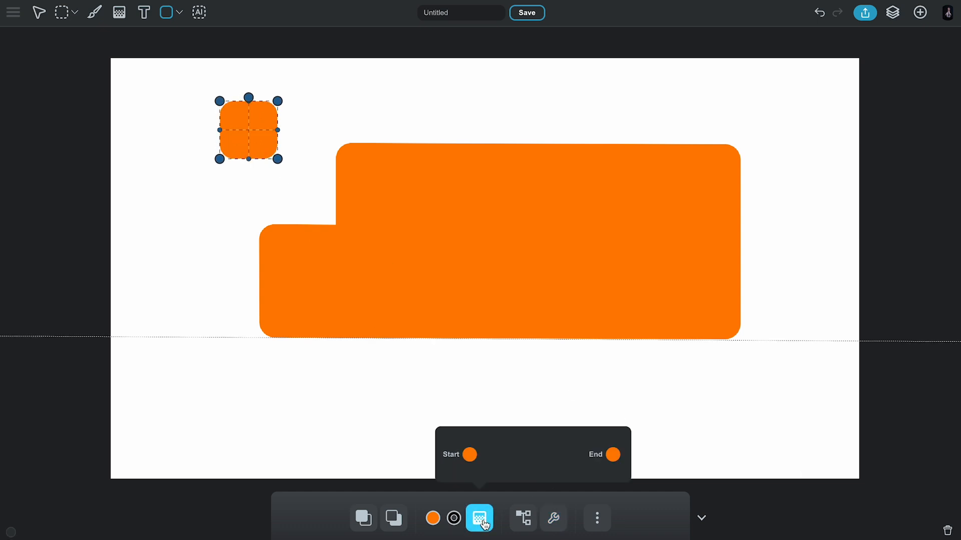
left_click(479, 518)
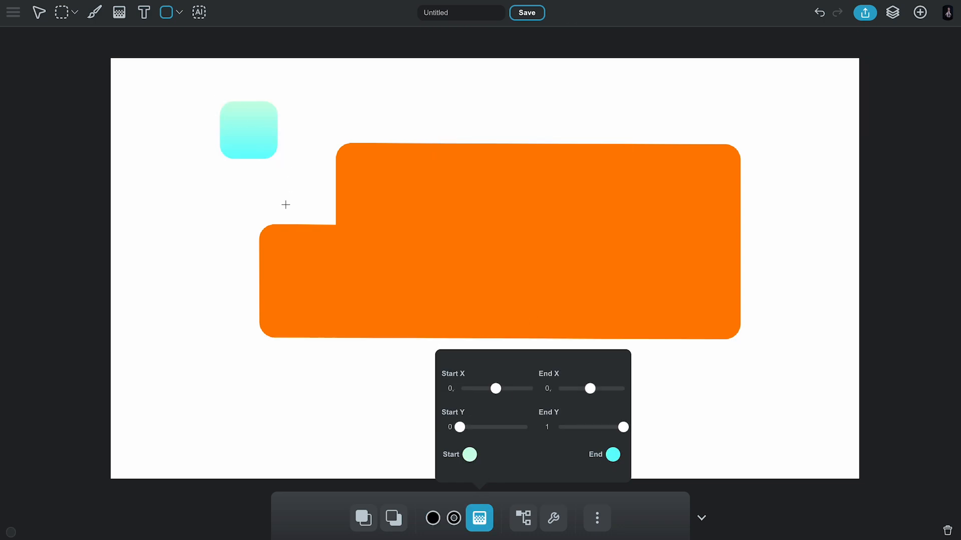
left_click_drag(249, 129, 360, 191)
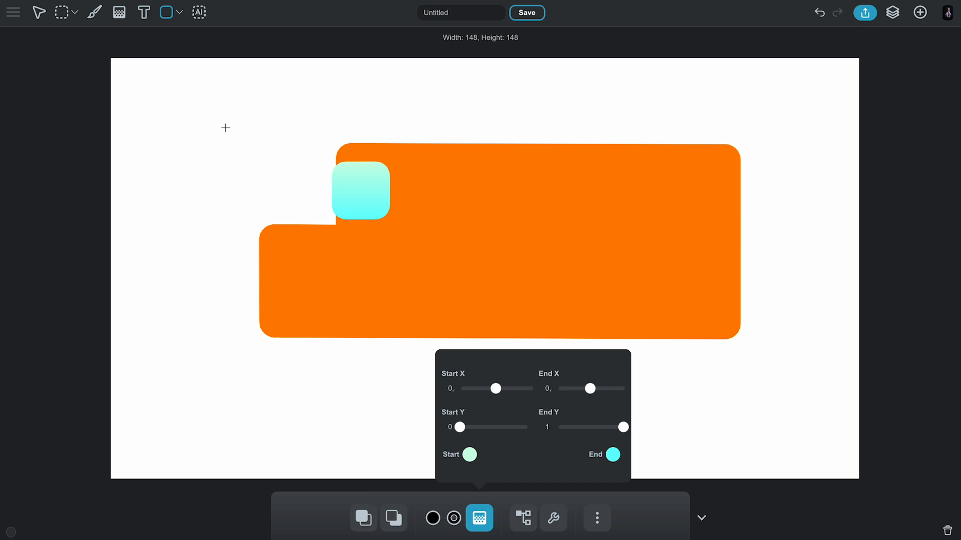
left_click(553, 519)
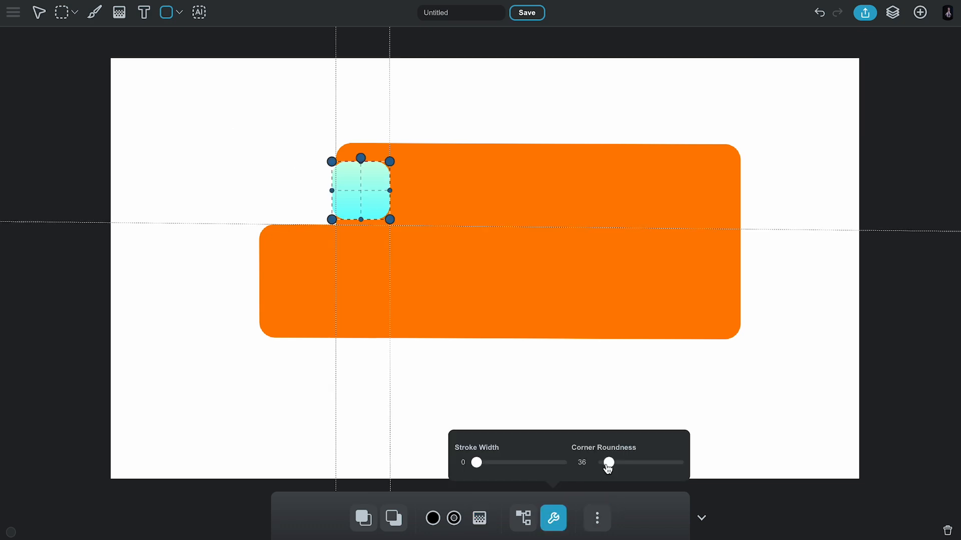
left_click_drag(609, 462, 603, 462)
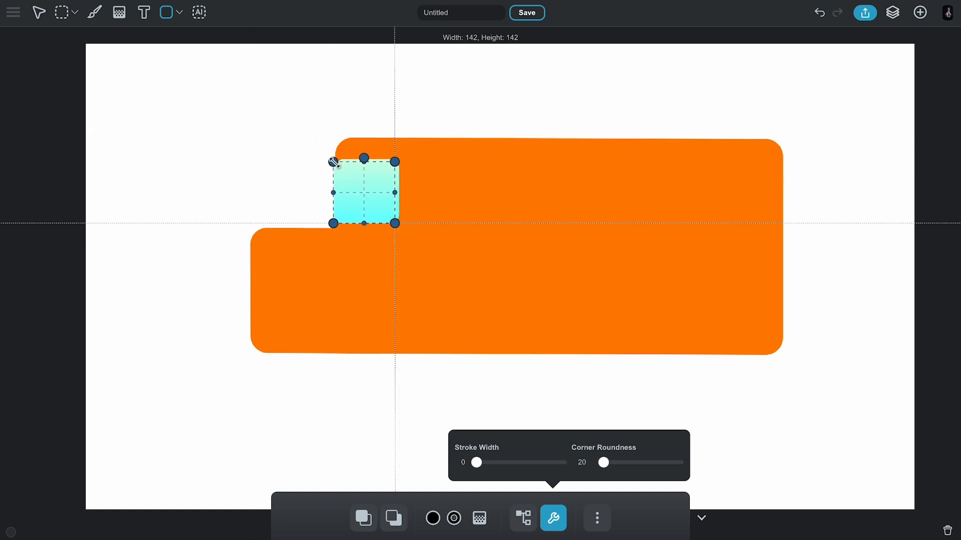
- Shrink the cyan window and move a copy to the middle of the bus body
left_click_drag(363, 191, 538, 191)
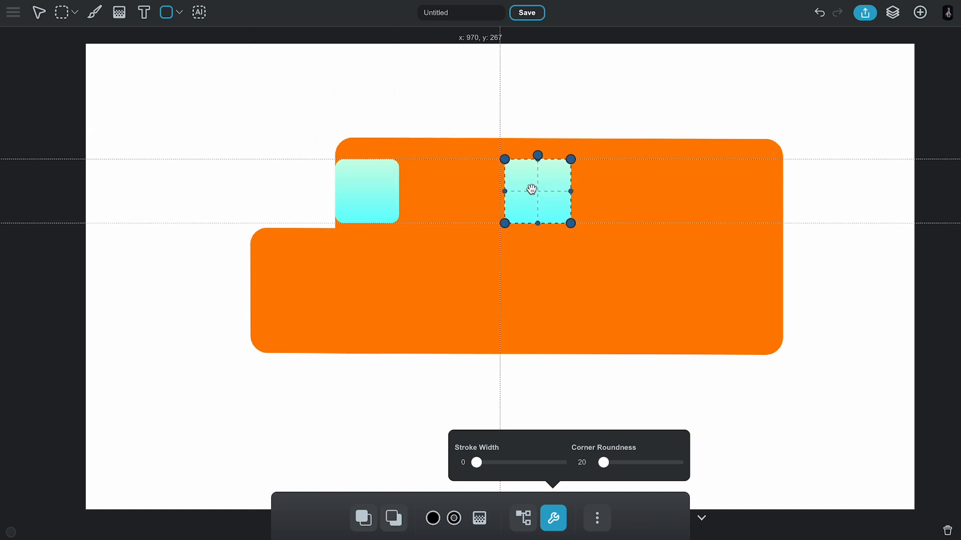
left_click_drag(570, 221, 562, 219)
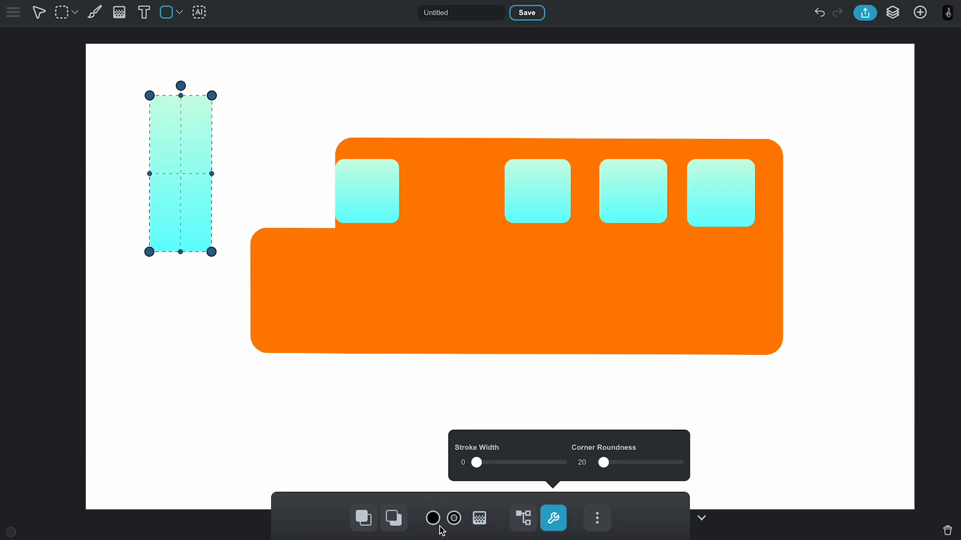
- Fill the tall rectangle brown as a door and stretch the middle window taller
left_click(432, 519)
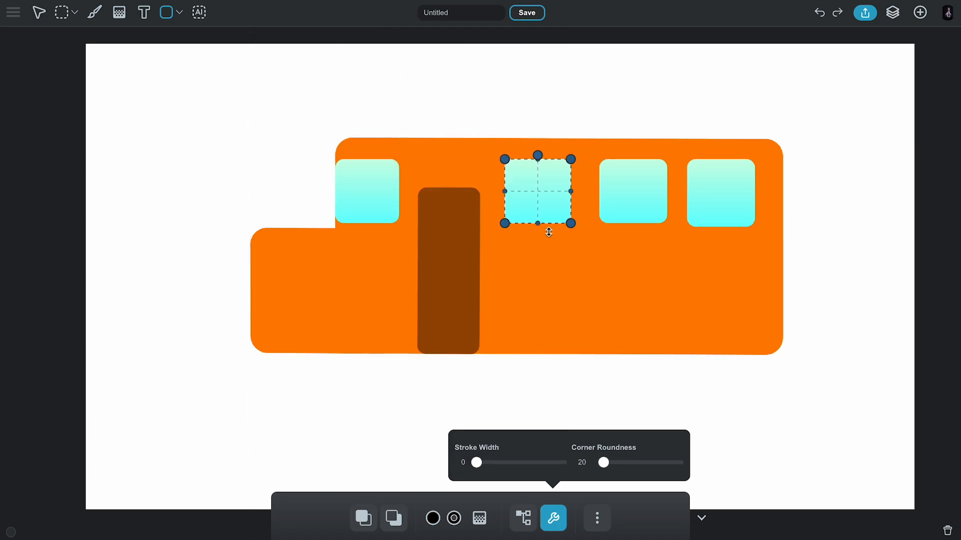
left_click_drag(538, 191, 634, 201)
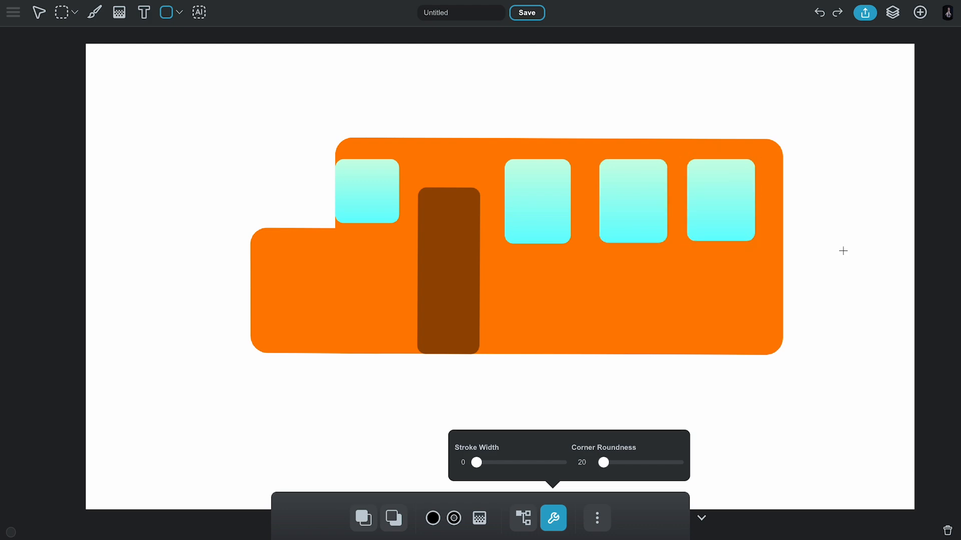
left_click_drag(158, 139, 205, 164)
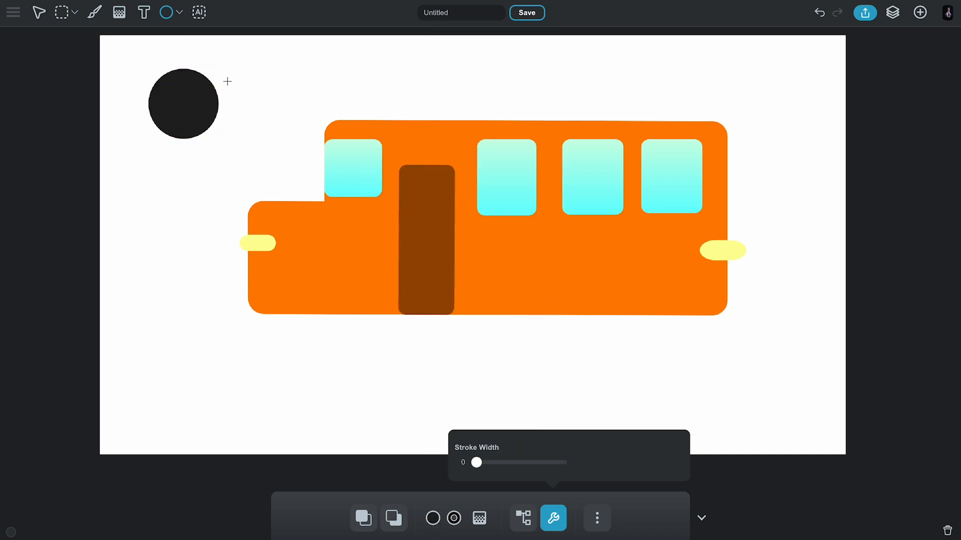
- Enlarge the black circle into a front wheel and center a grey hub on it
left_click(184, 104)
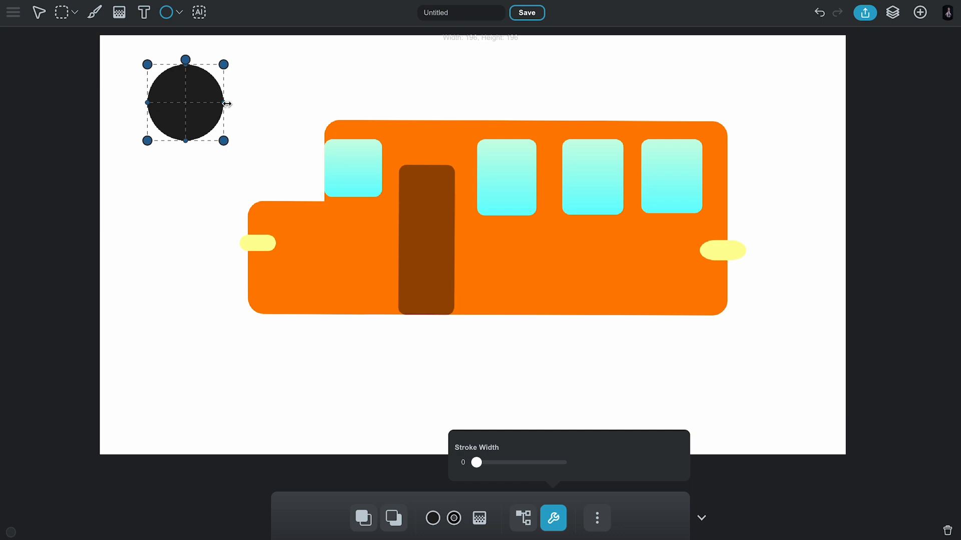
left_click_drag(184, 103, 339, 305)
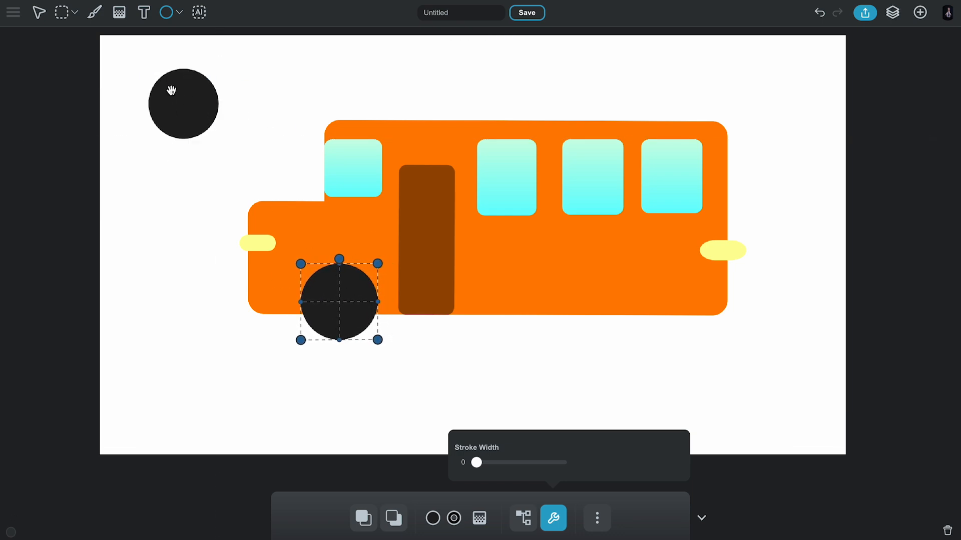
left_click_drag(338, 300, 654, 309)
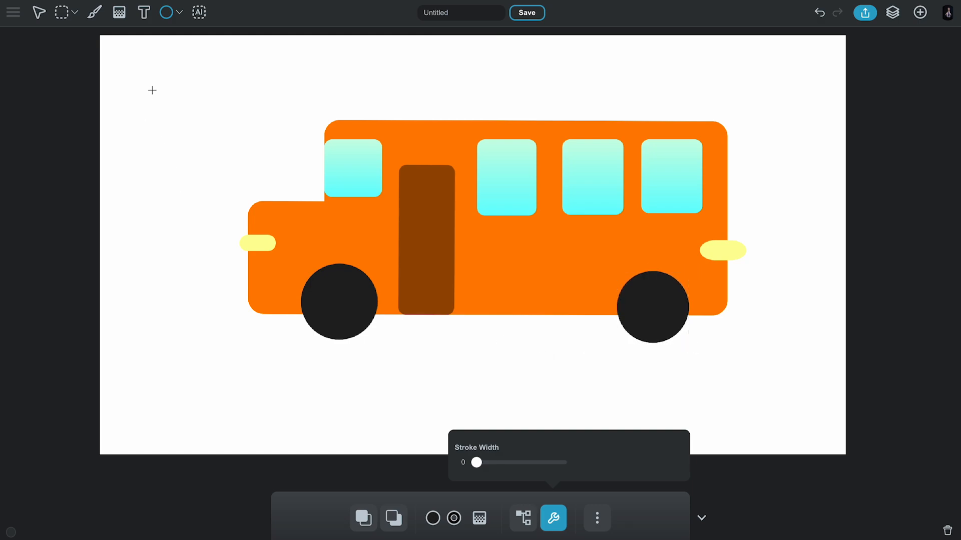
left_click(434, 518)
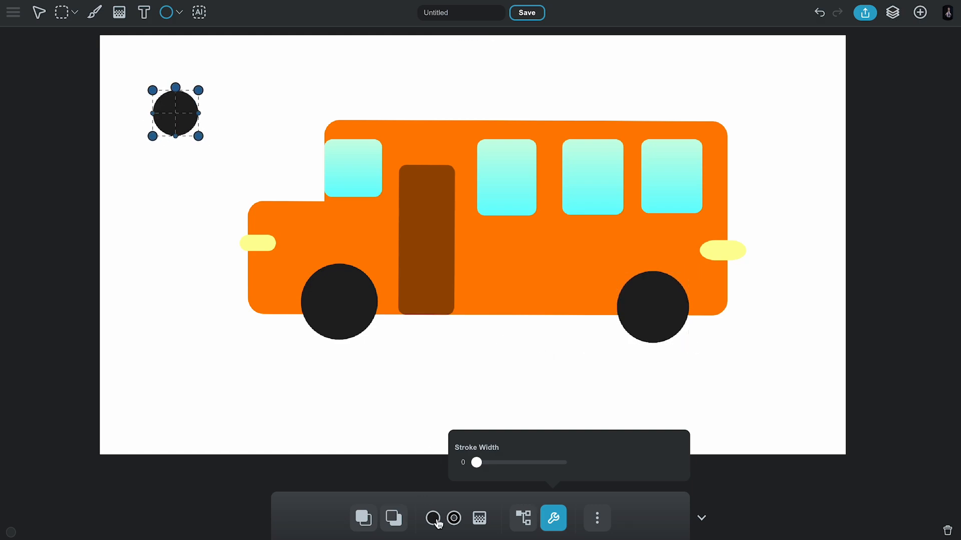
left_click_drag(175, 114, 357, 330)
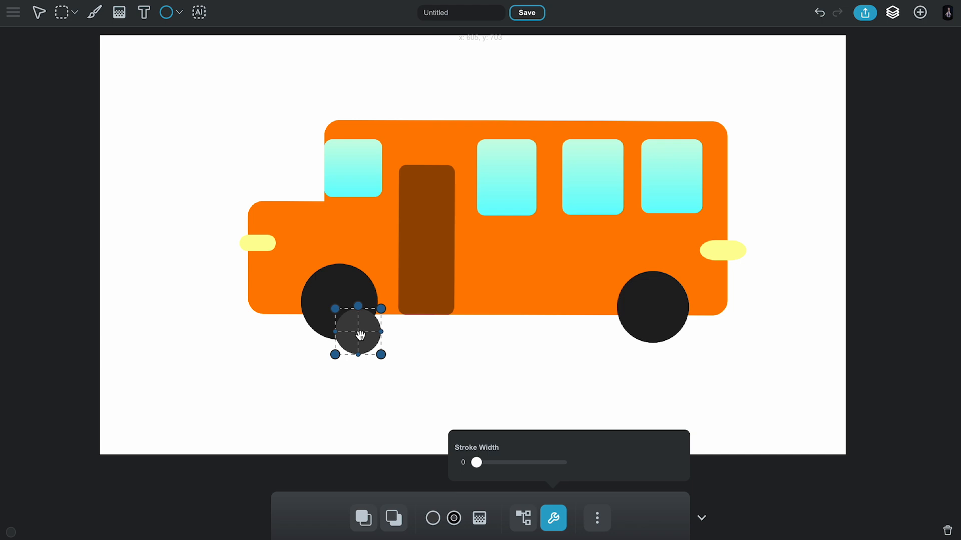
left_click_drag(357, 333, 210, 135)
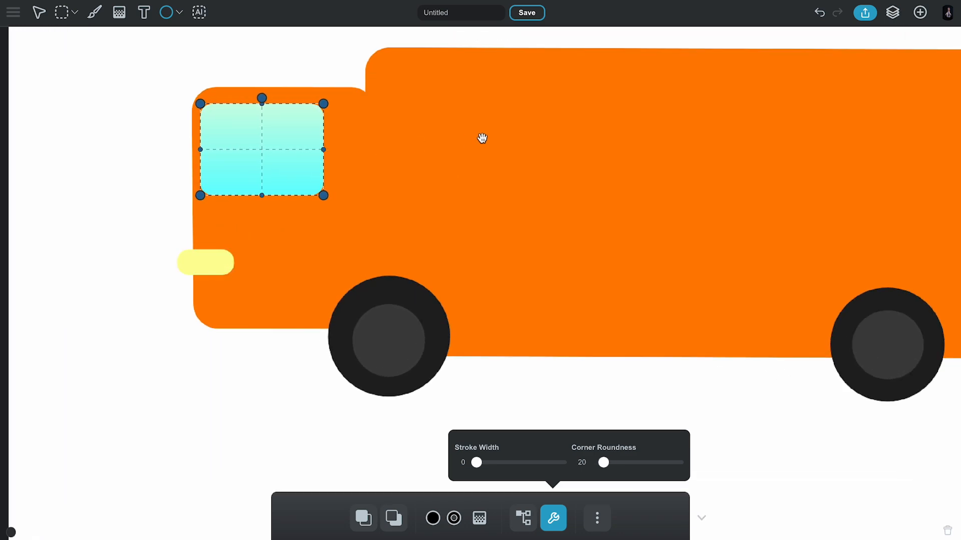
- Fill the cargo box dark grey and stretch it taller over the rear body
left_click(433, 519)
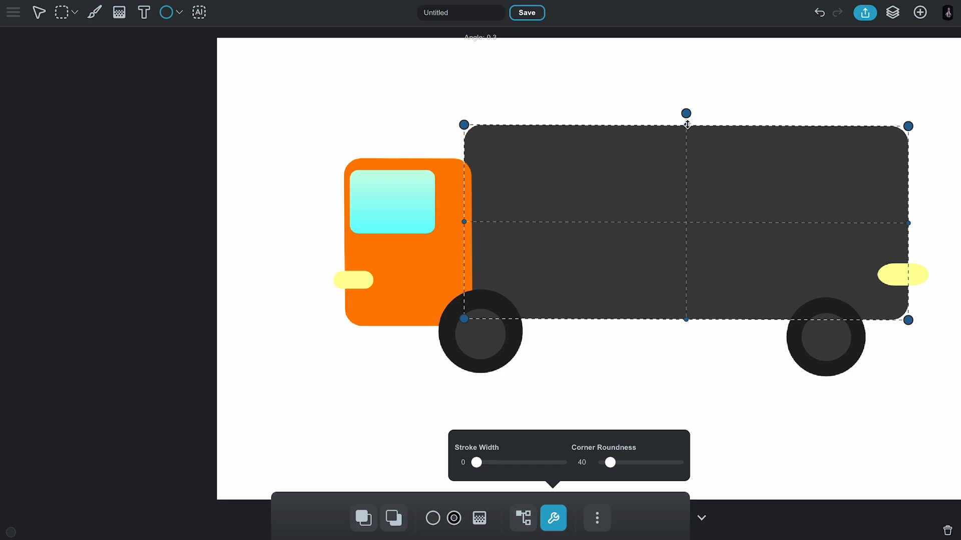
left_click_drag(686, 113, 686, 71)
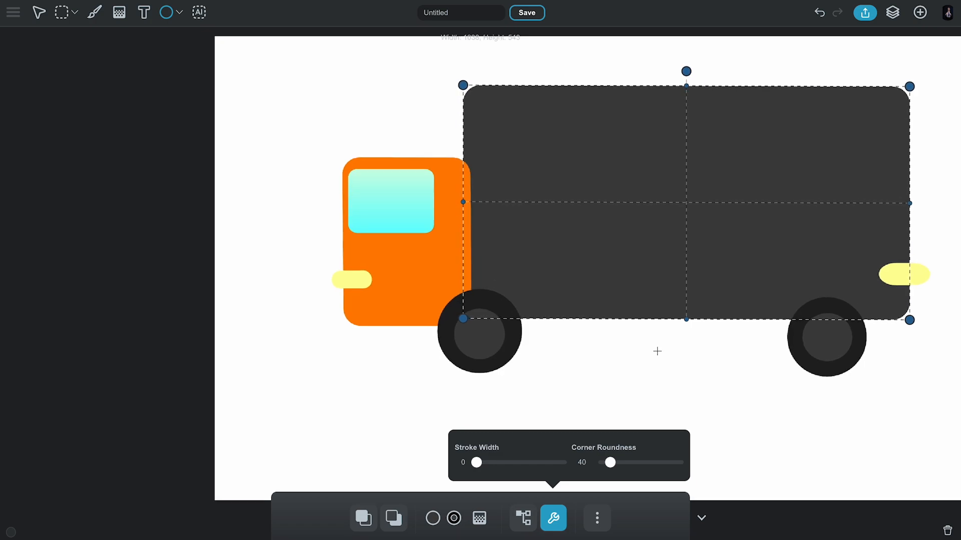